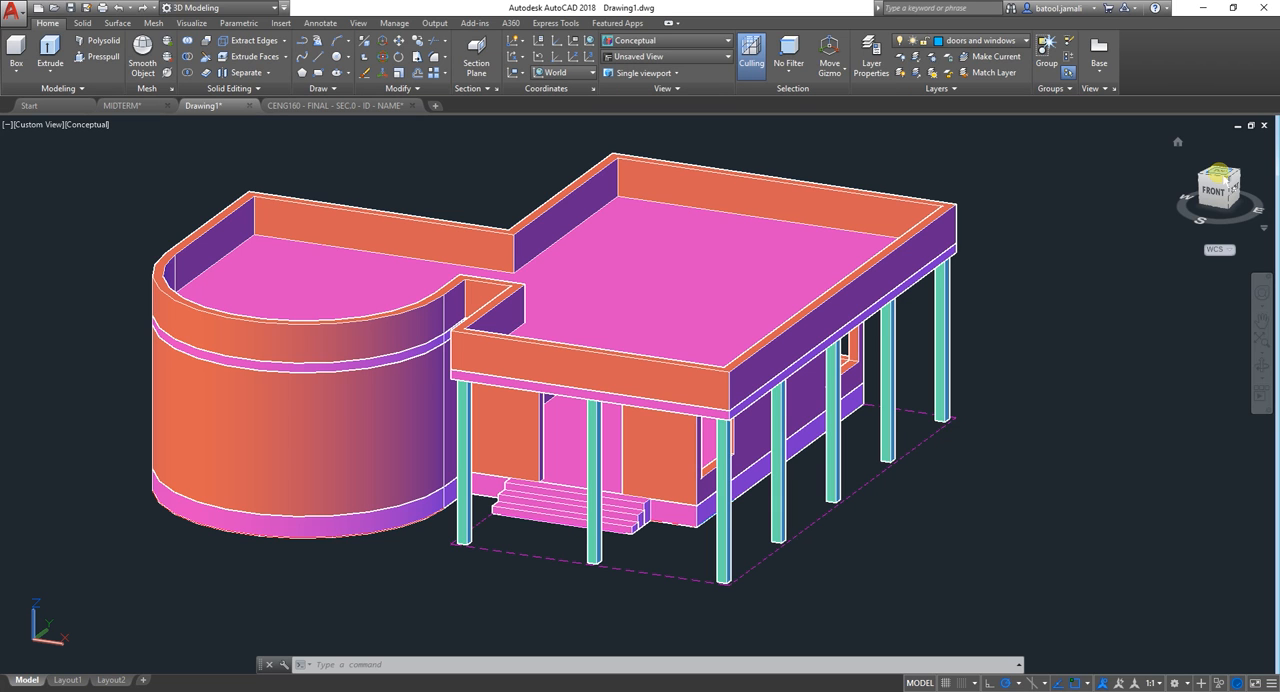
- Switch to a Top 2D Wireframe view and zoom in on the living and dining rooms
click(1220, 186)
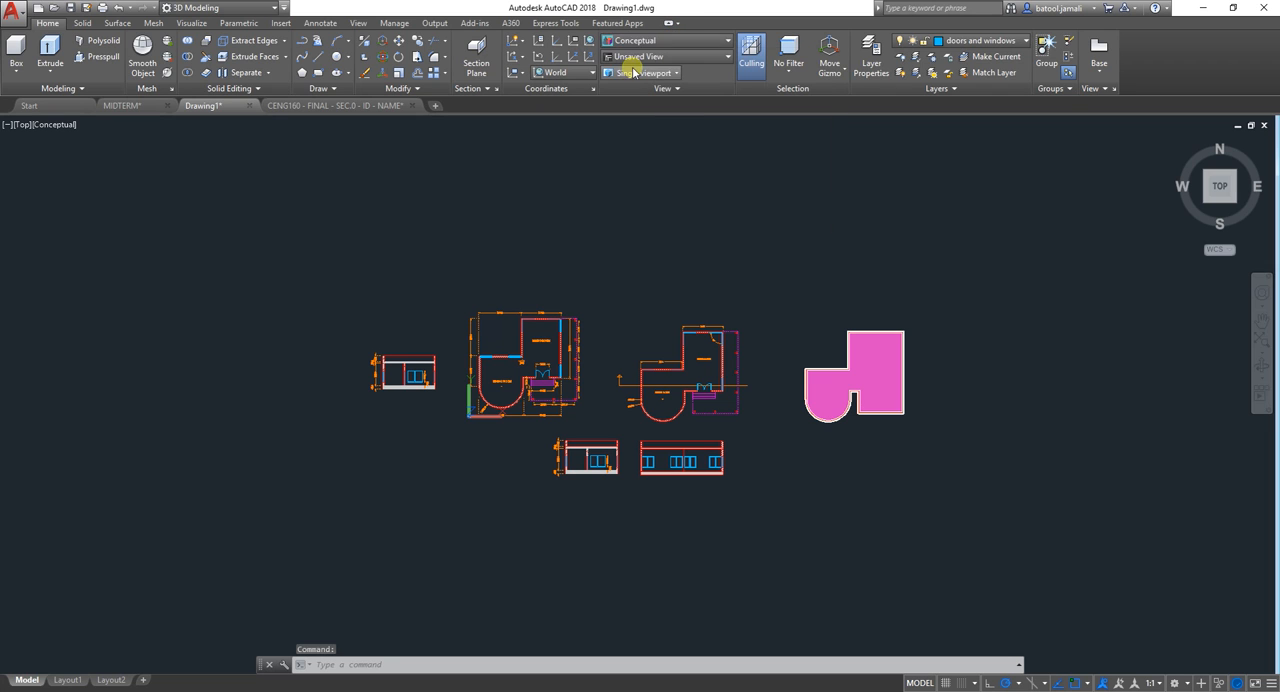
click(664, 40)
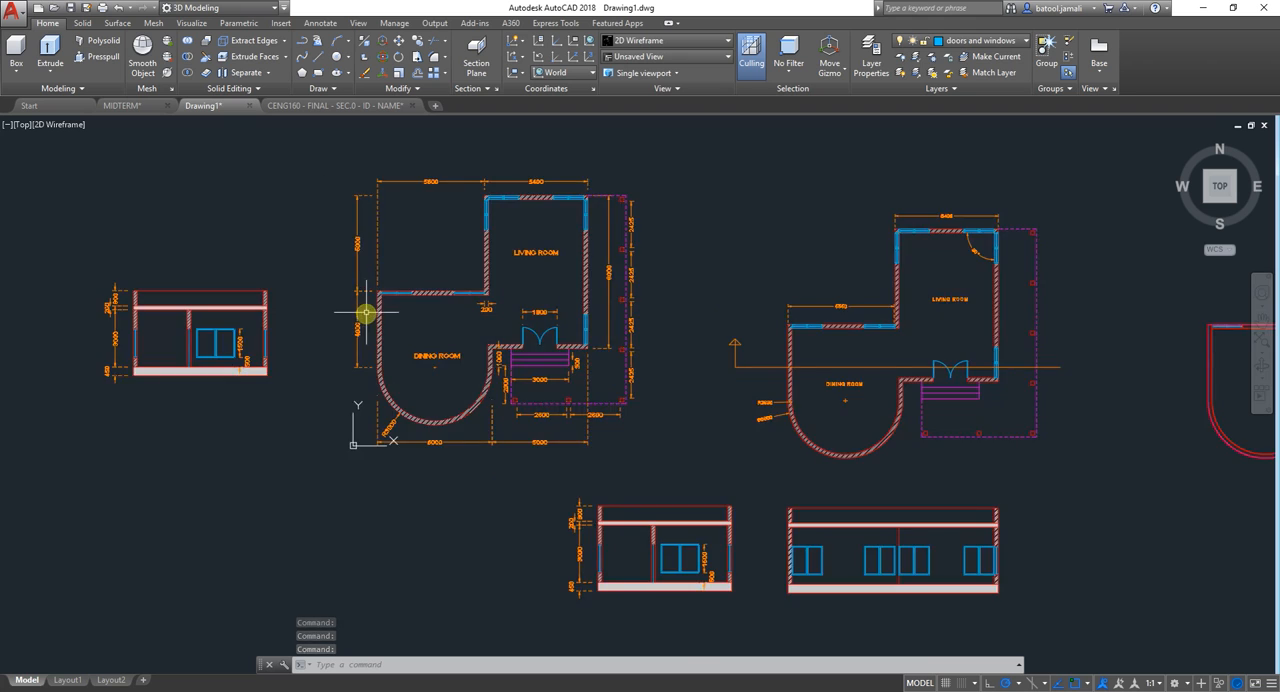
scroll(up, 3)
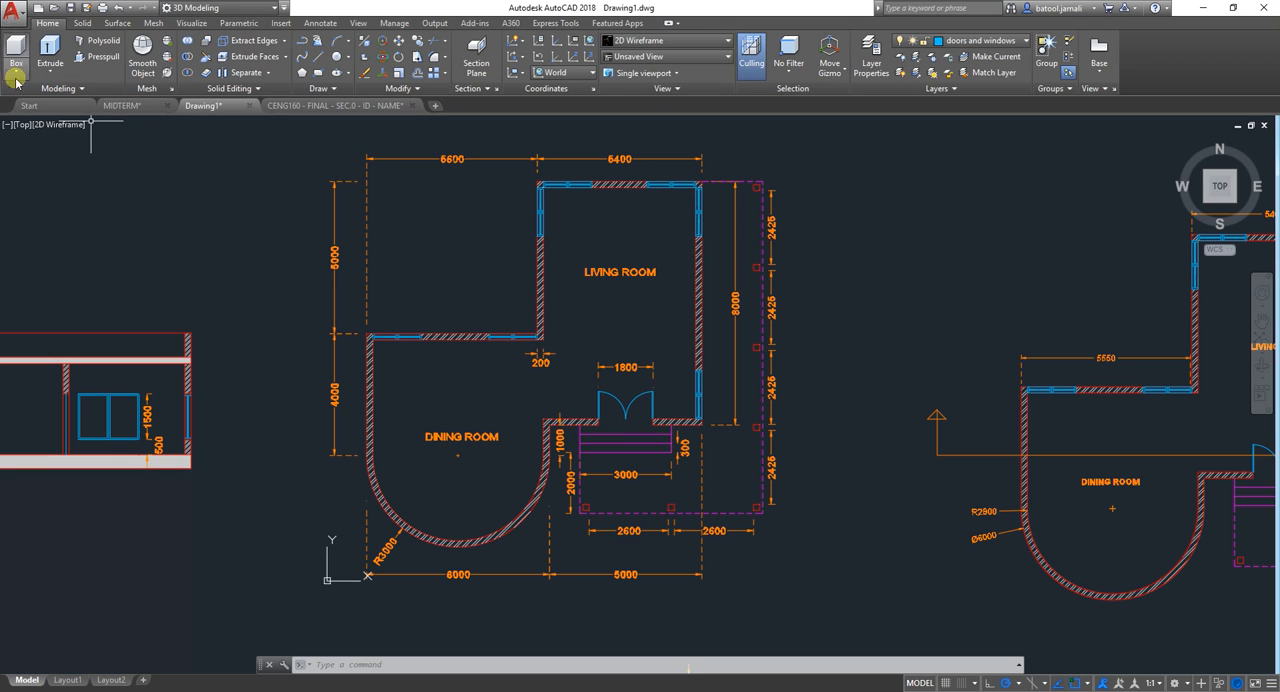
- Start the Plot command from the application menu's Print entry
click(12, 8)
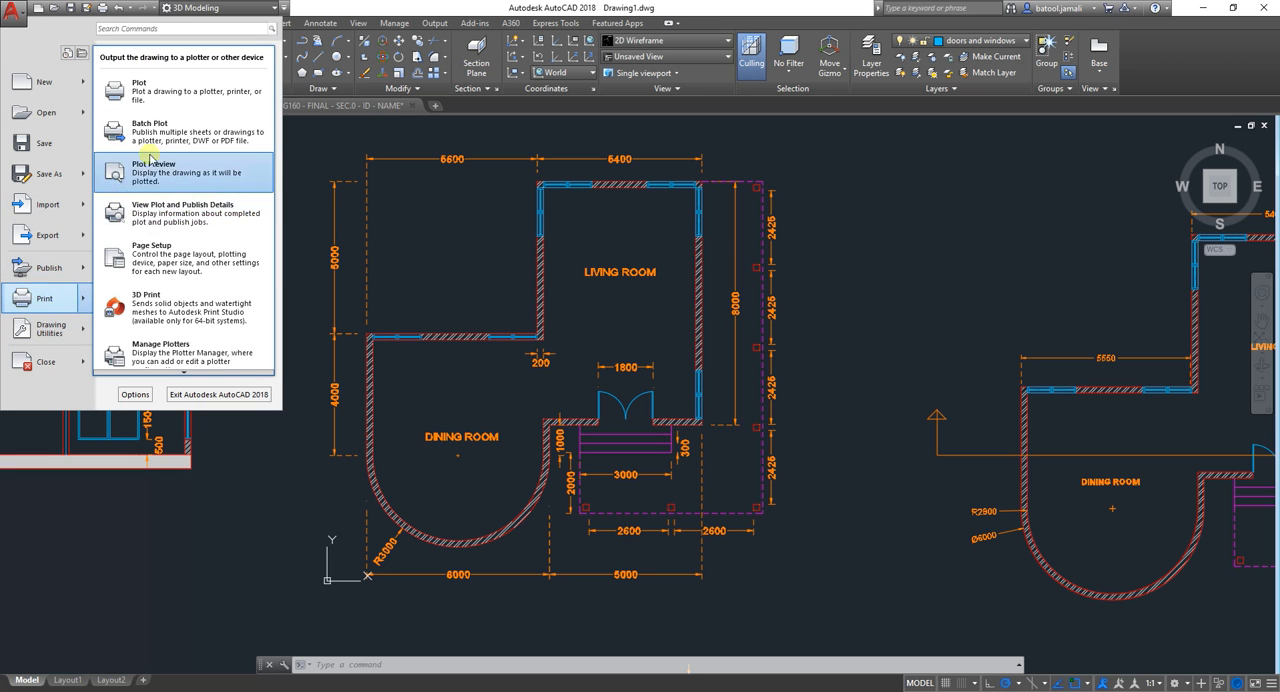
mouse_move(170, 92)
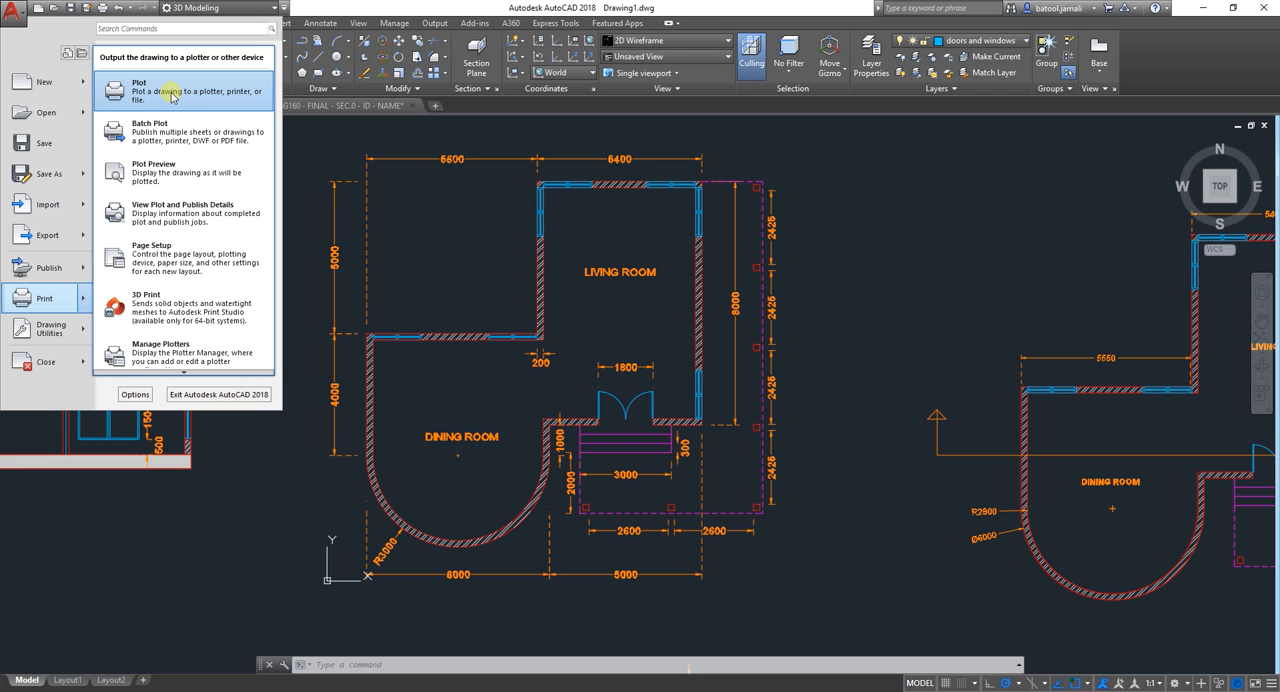
click(140, 92)
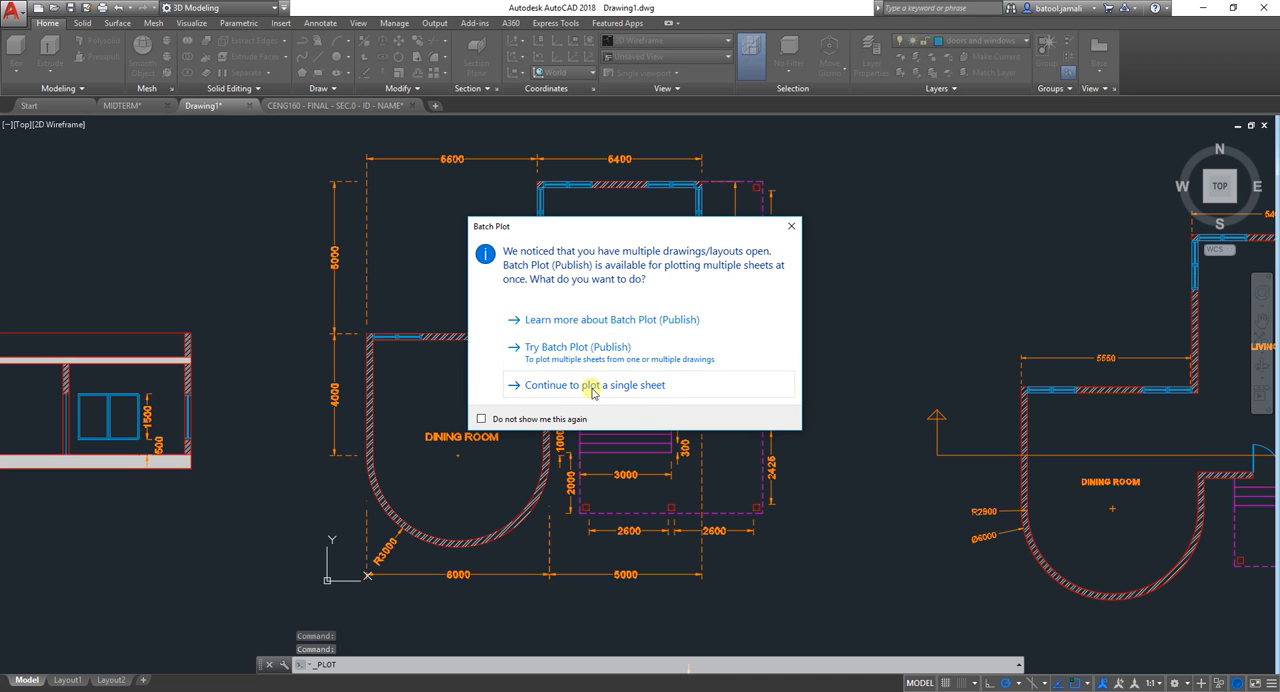
- Continue to a single-sheet plot and choose DWG To PDF.pc3 as the plotter
click(596, 384)
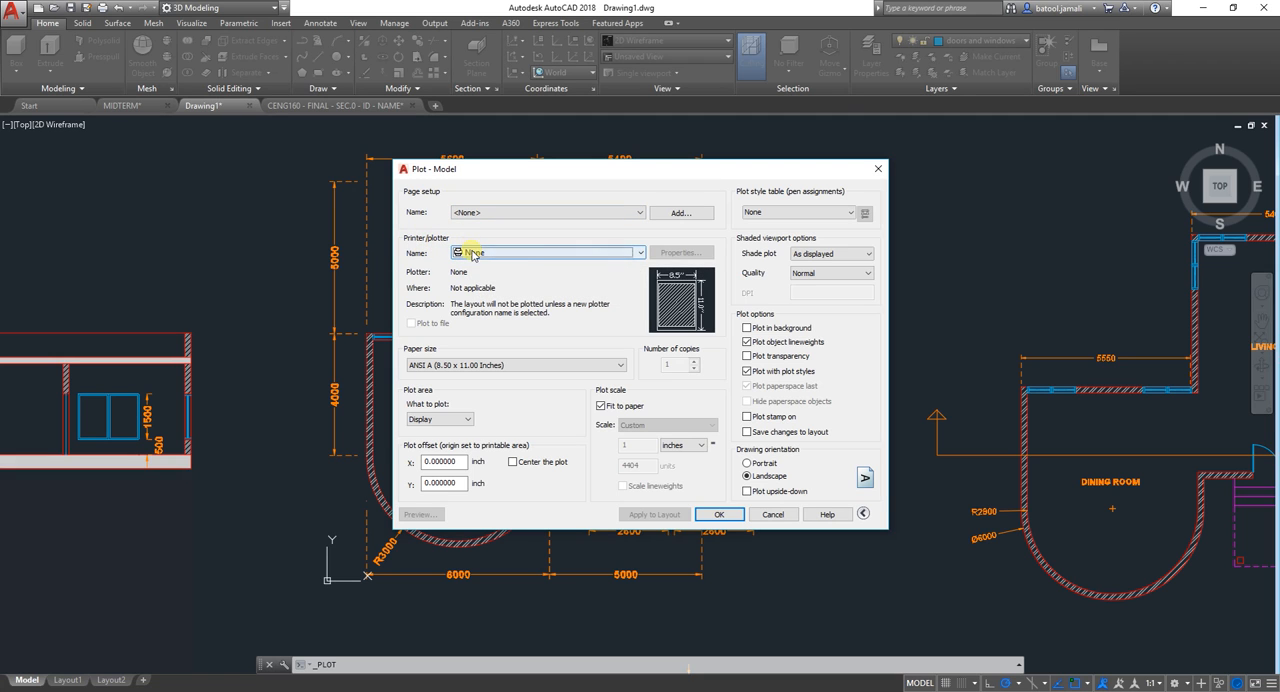
click(640, 252)
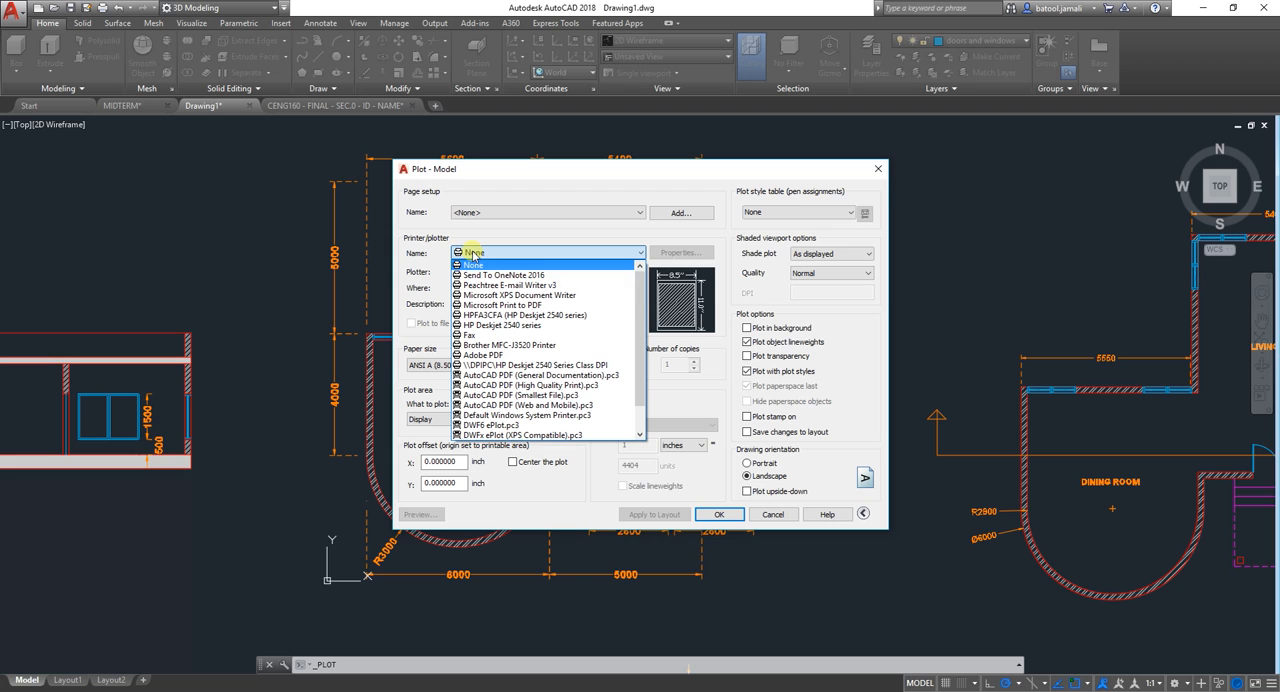
mouse_move(524, 416)
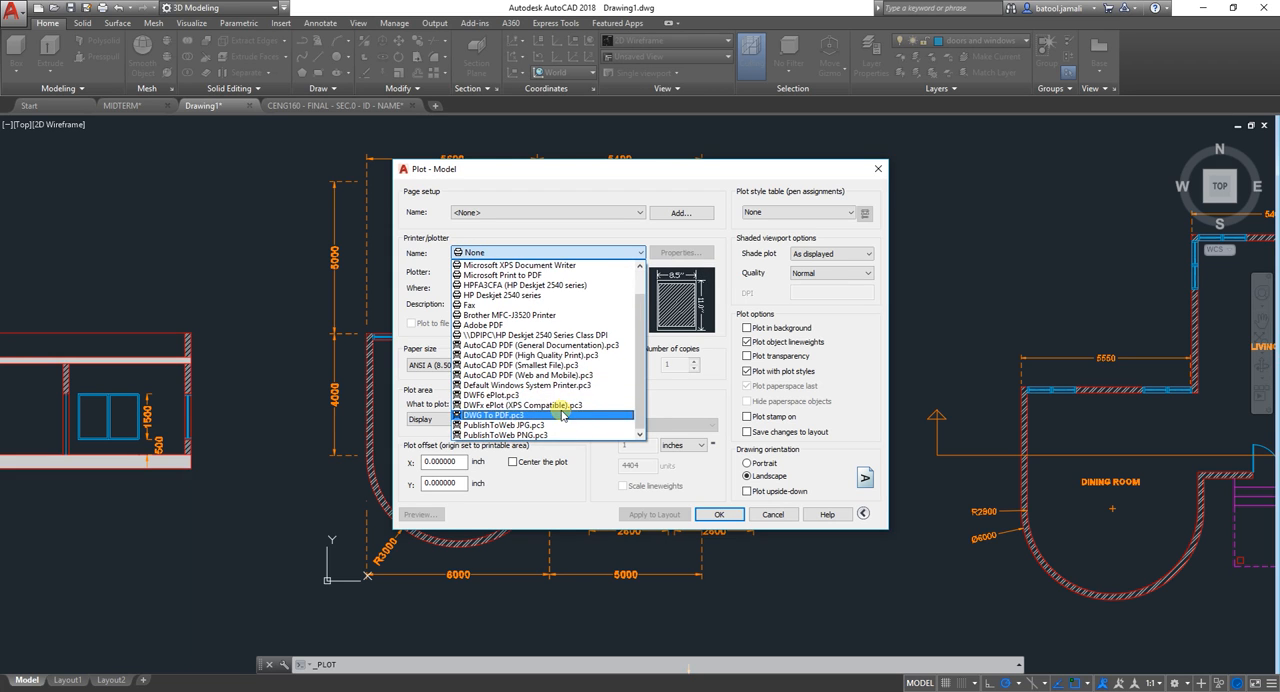
mouse_move(536, 416)
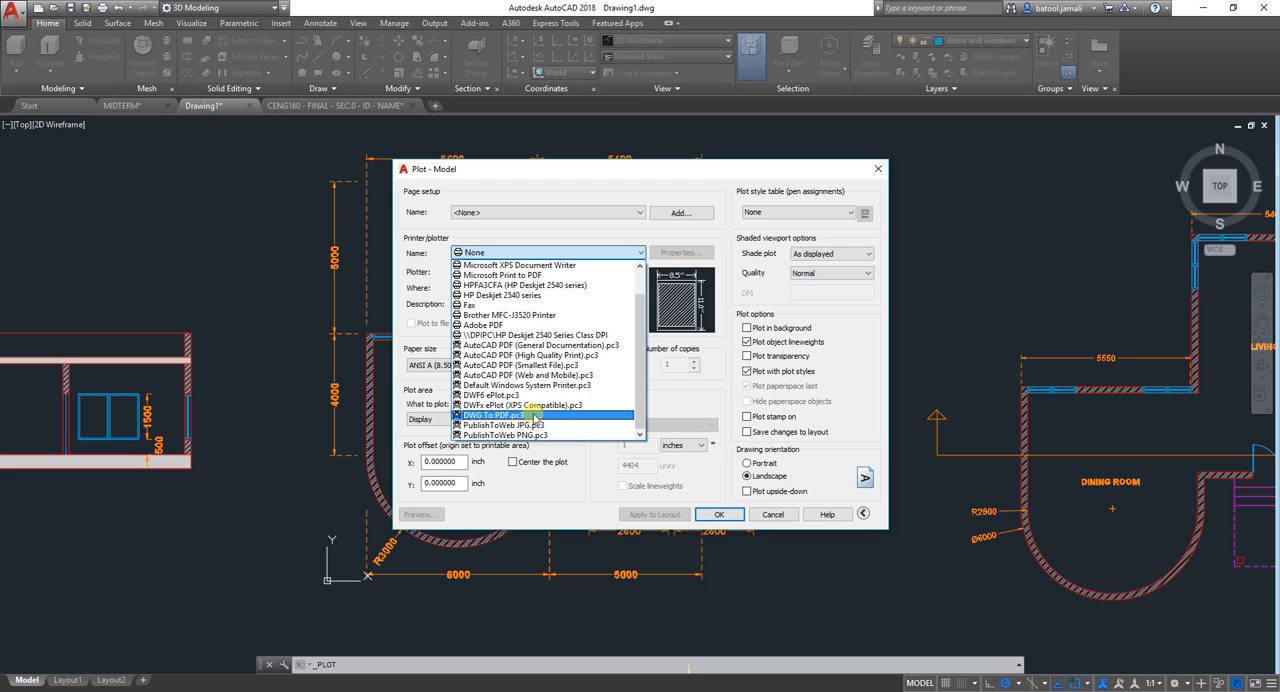
click(500, 416)
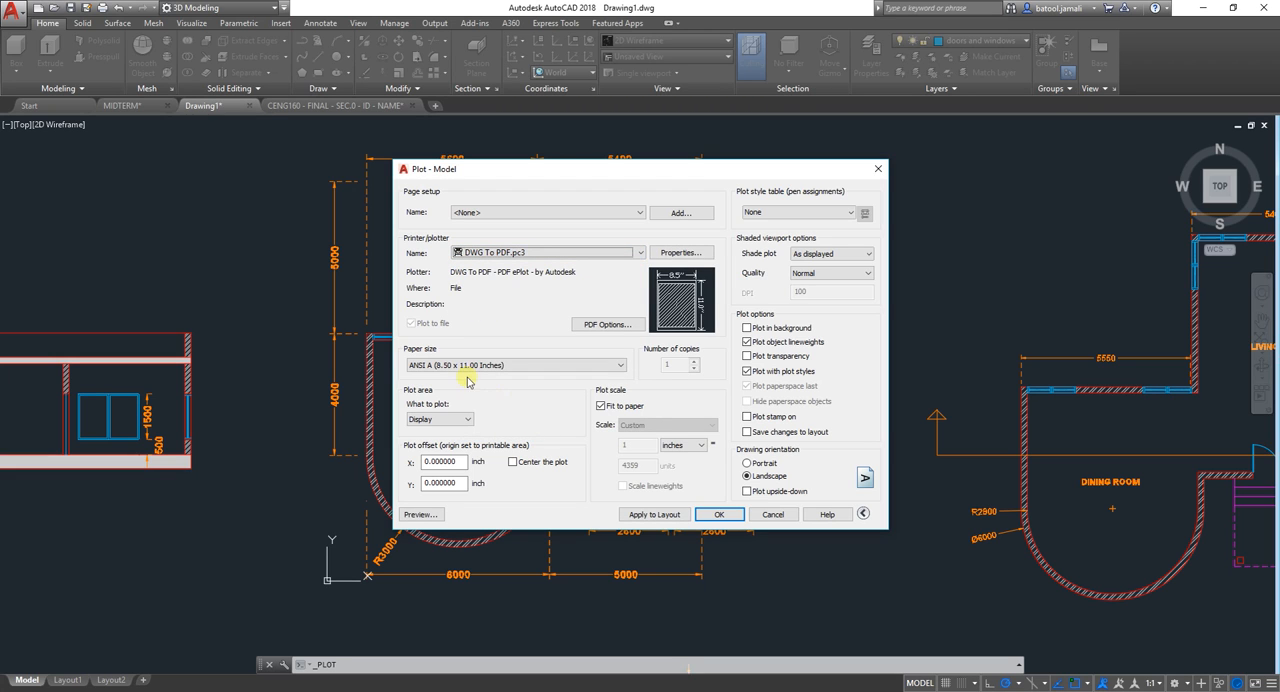
mouse_move(430, 358)
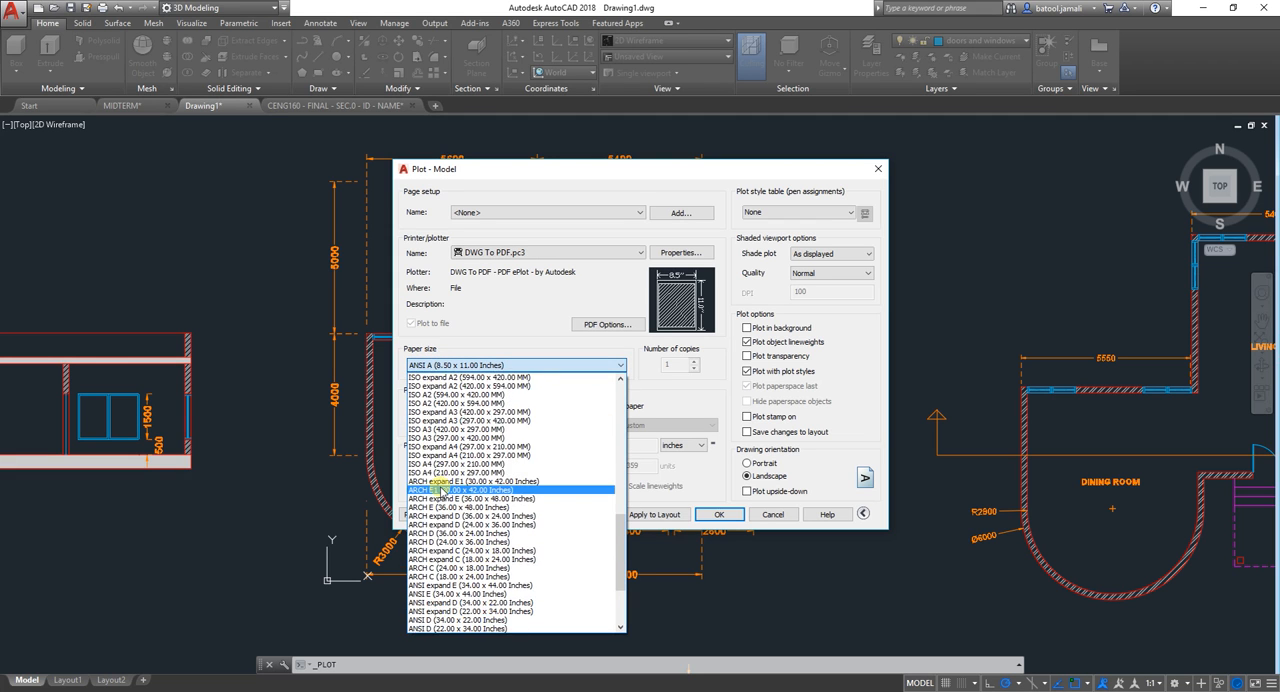
- Choose ISO expand A4 (297.00 x 210.00 MM) as the paper size
scroll(up, 3)
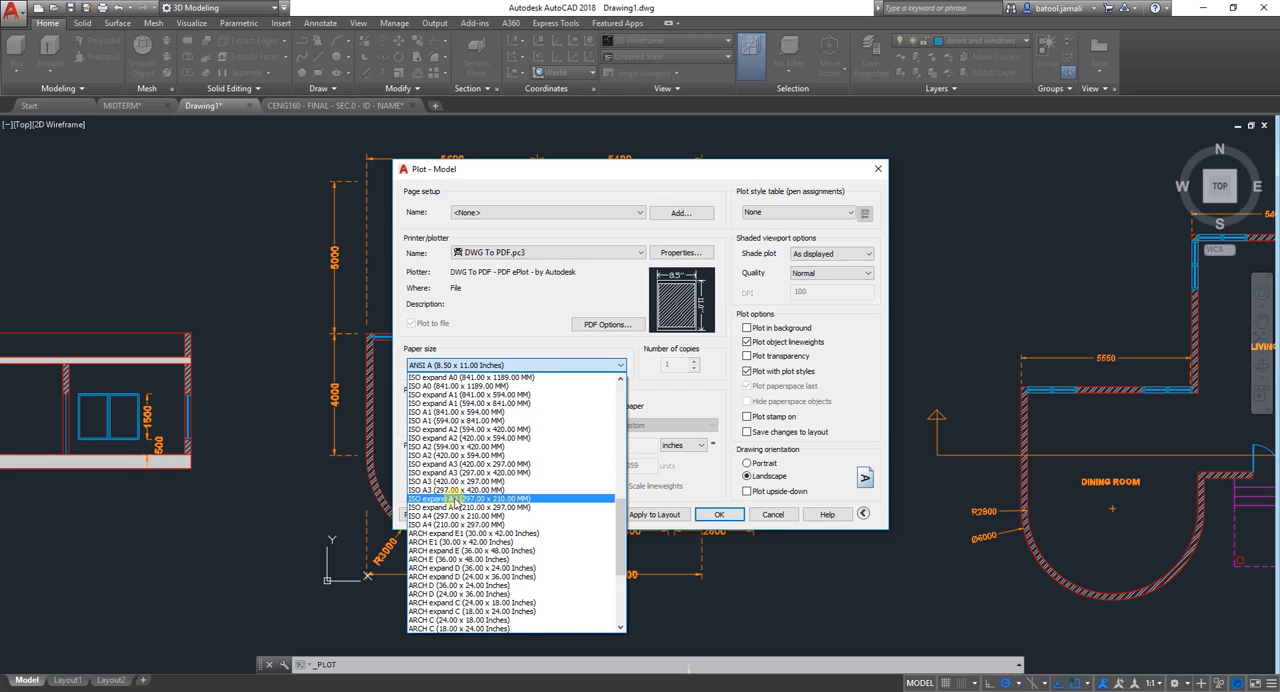
mouse_move(464, 500)
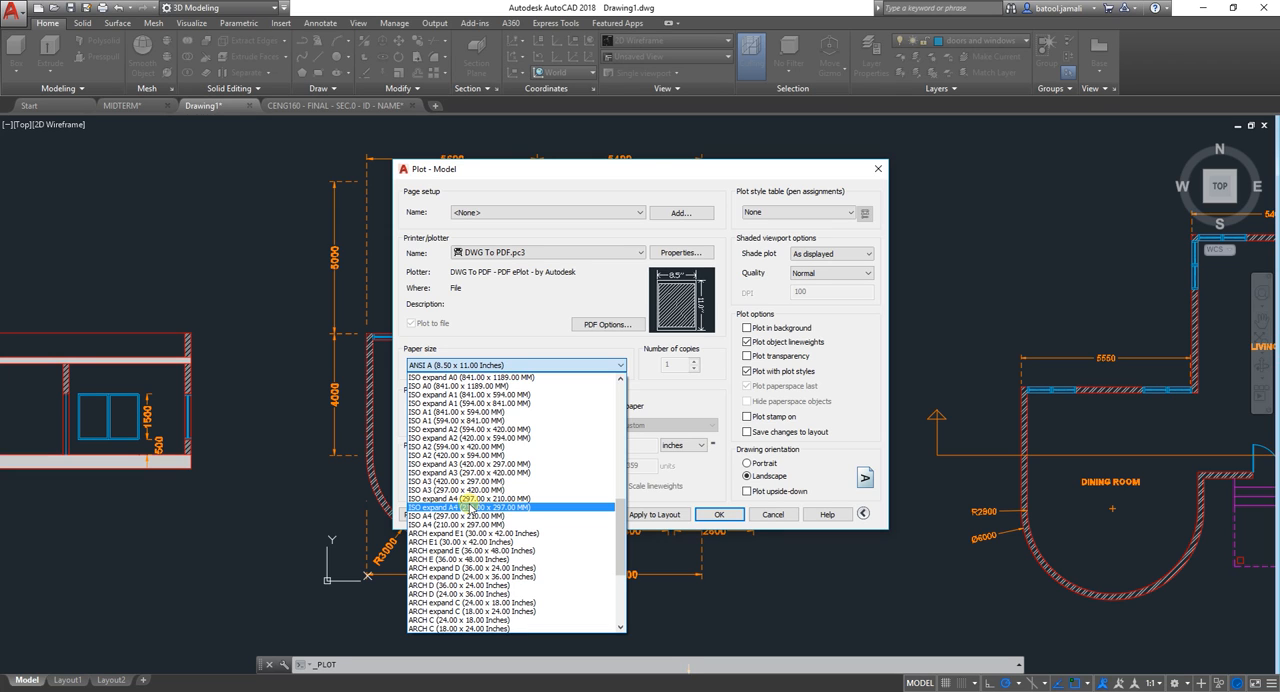
click(466, 506)
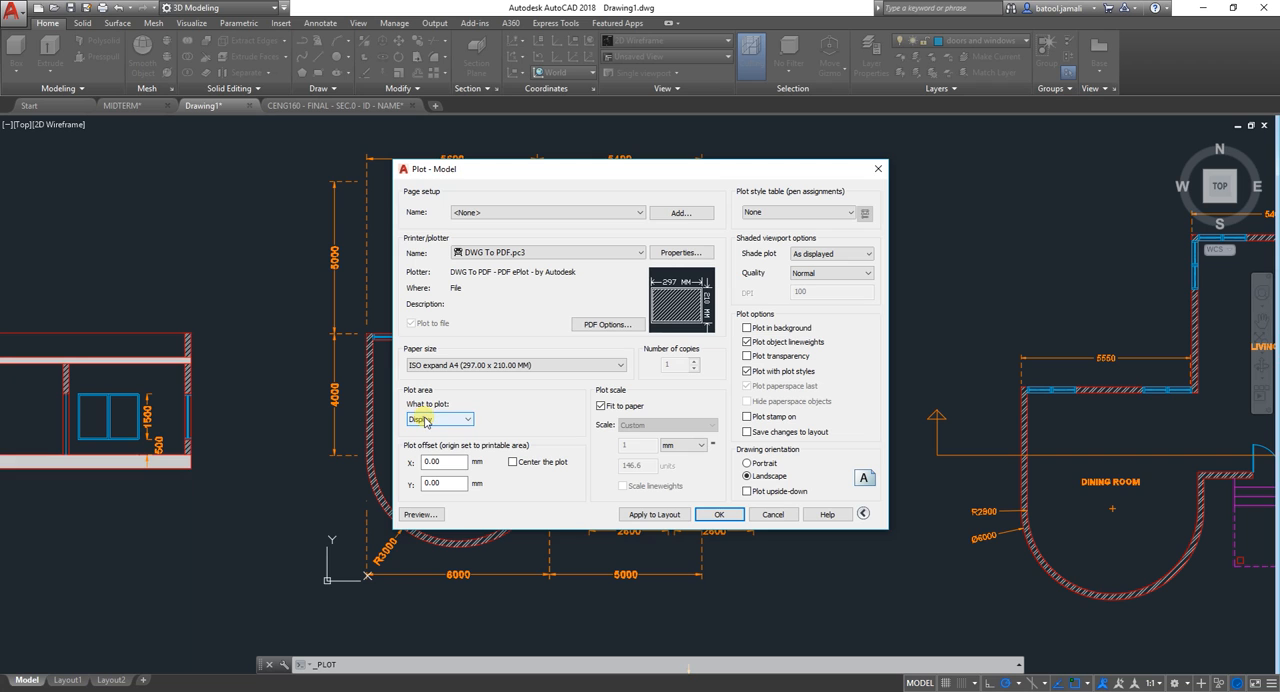
- Set the plot area to Window and pick a window around the floor plan
click(468, 418)
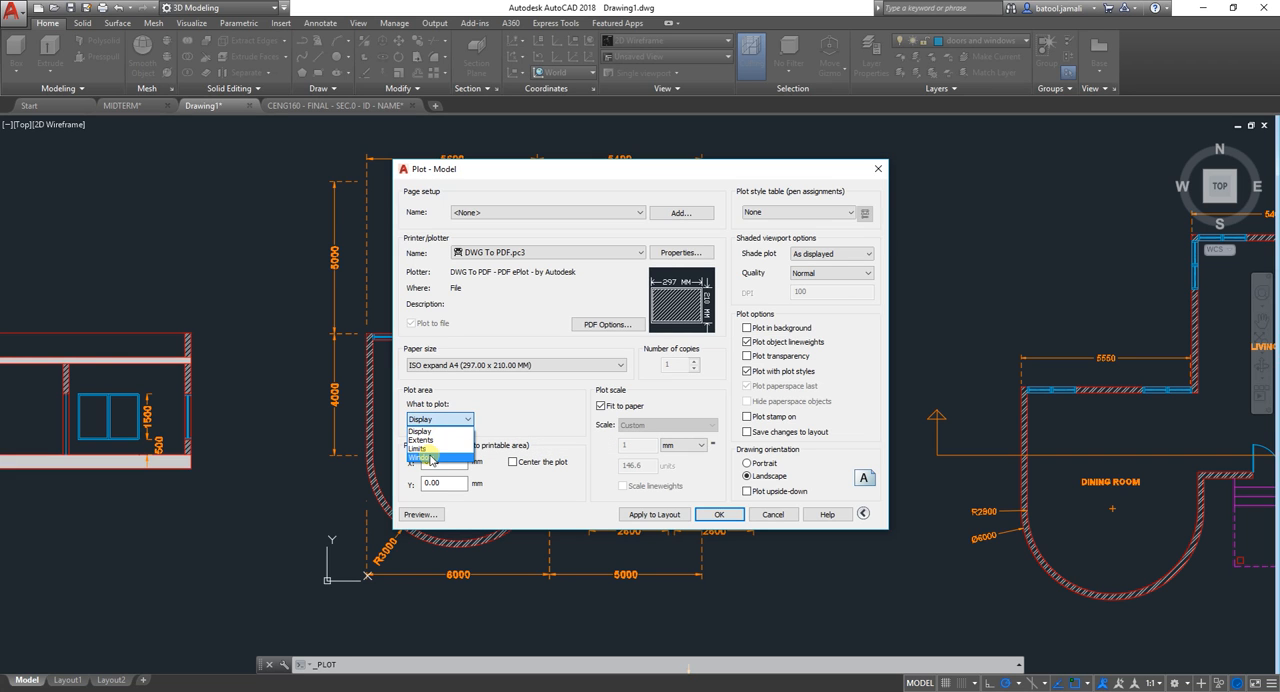
click(420, 456)
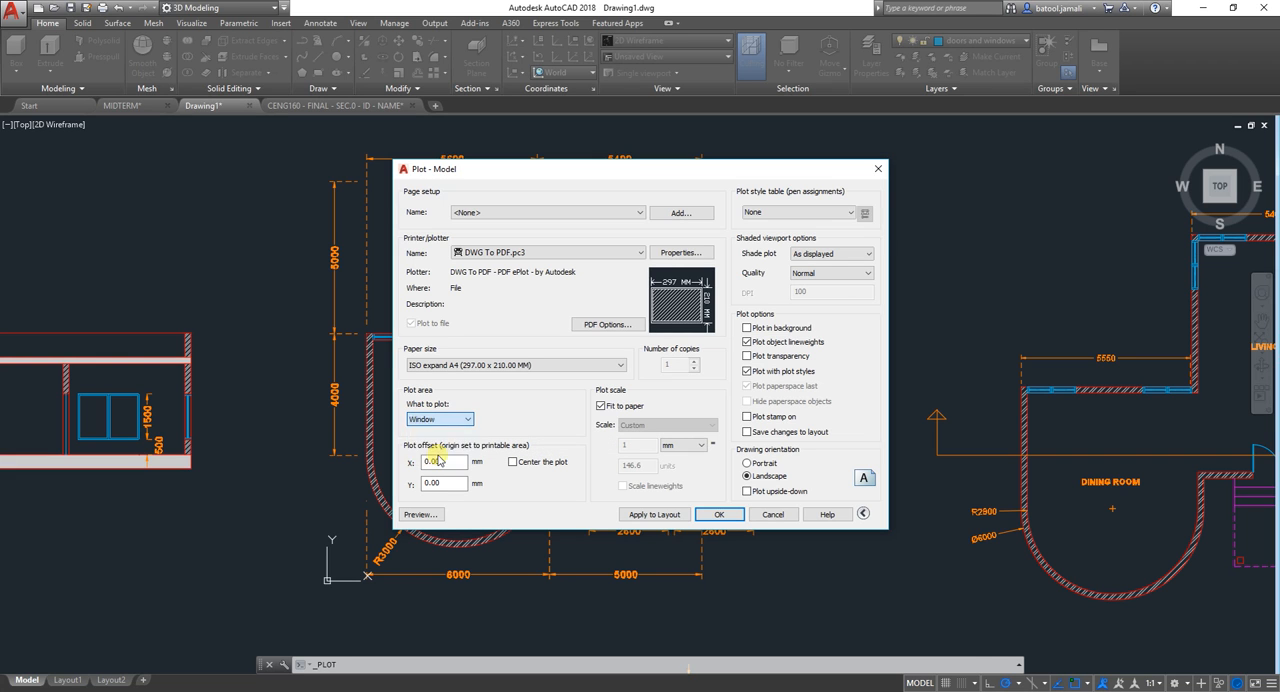
click(720, 512)
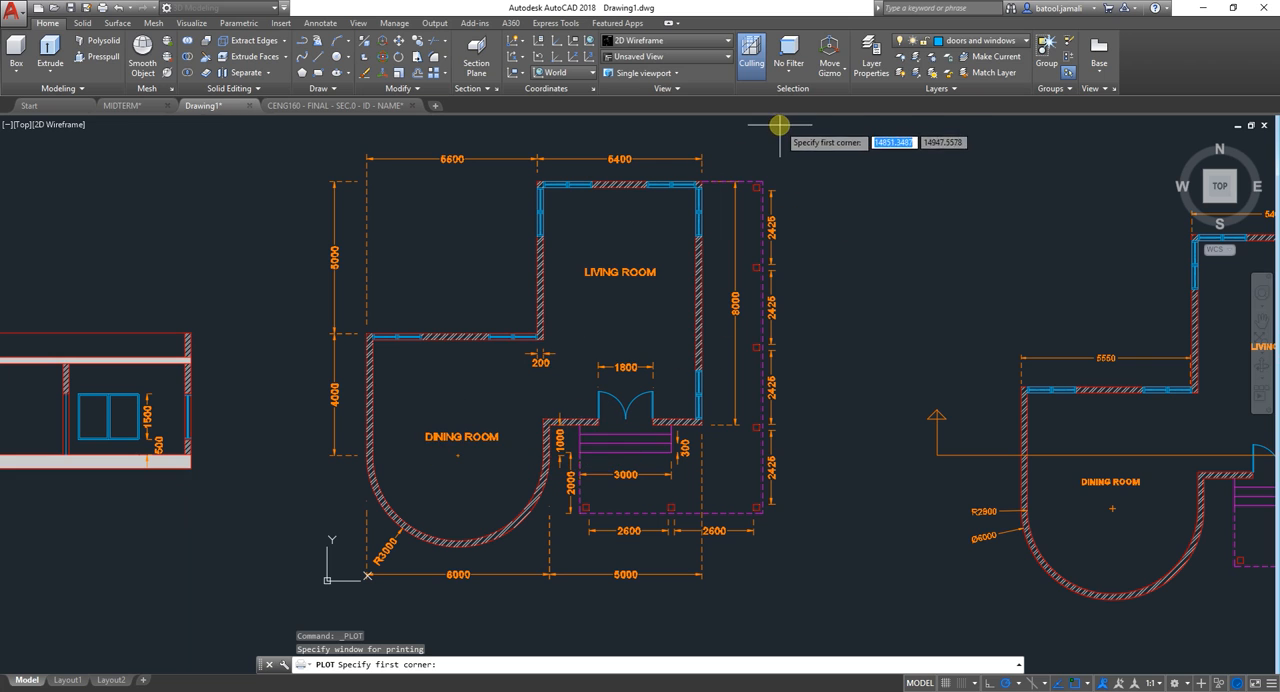
click(780, 124)
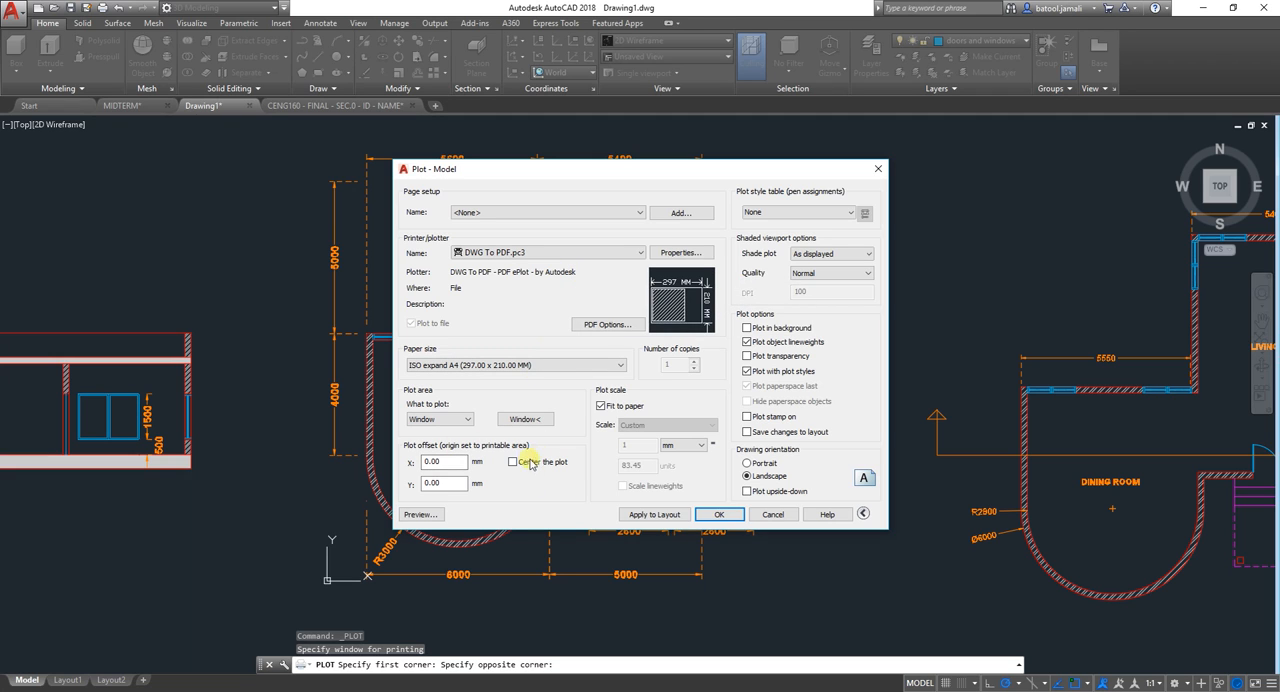
- Centre the plot, turn off Fit to paper and set the scale to 1:100
click(512, 460)
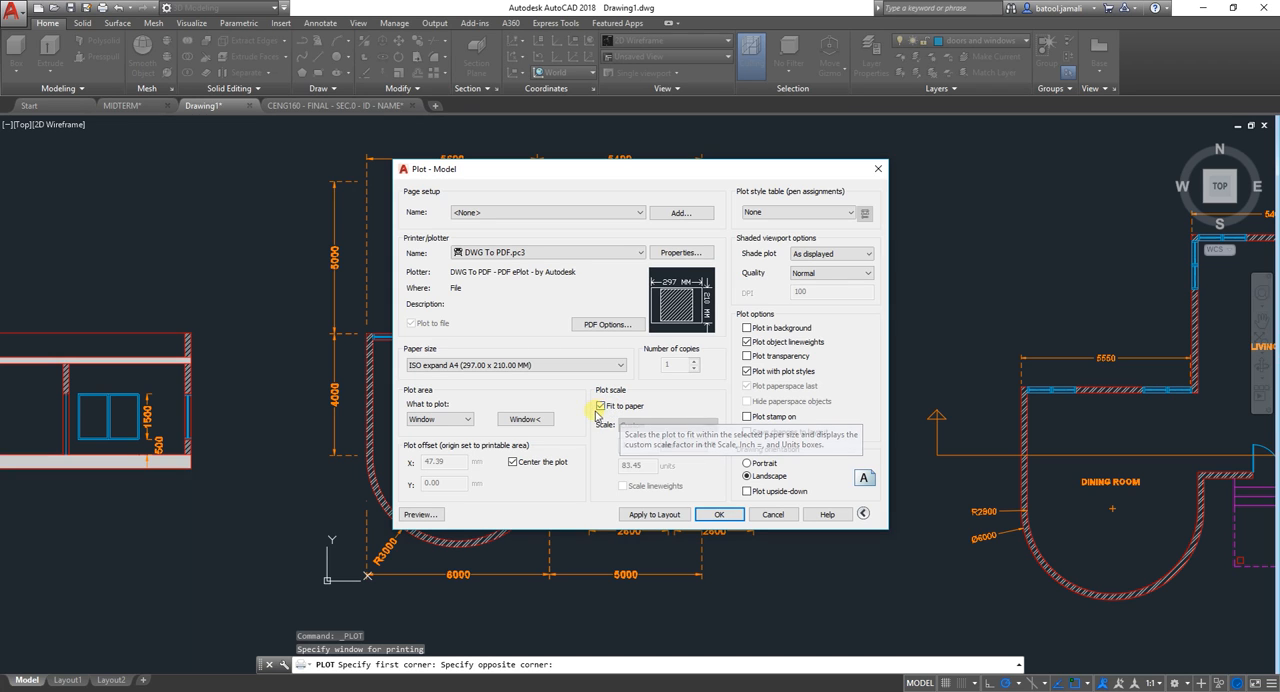
click(600, 406)
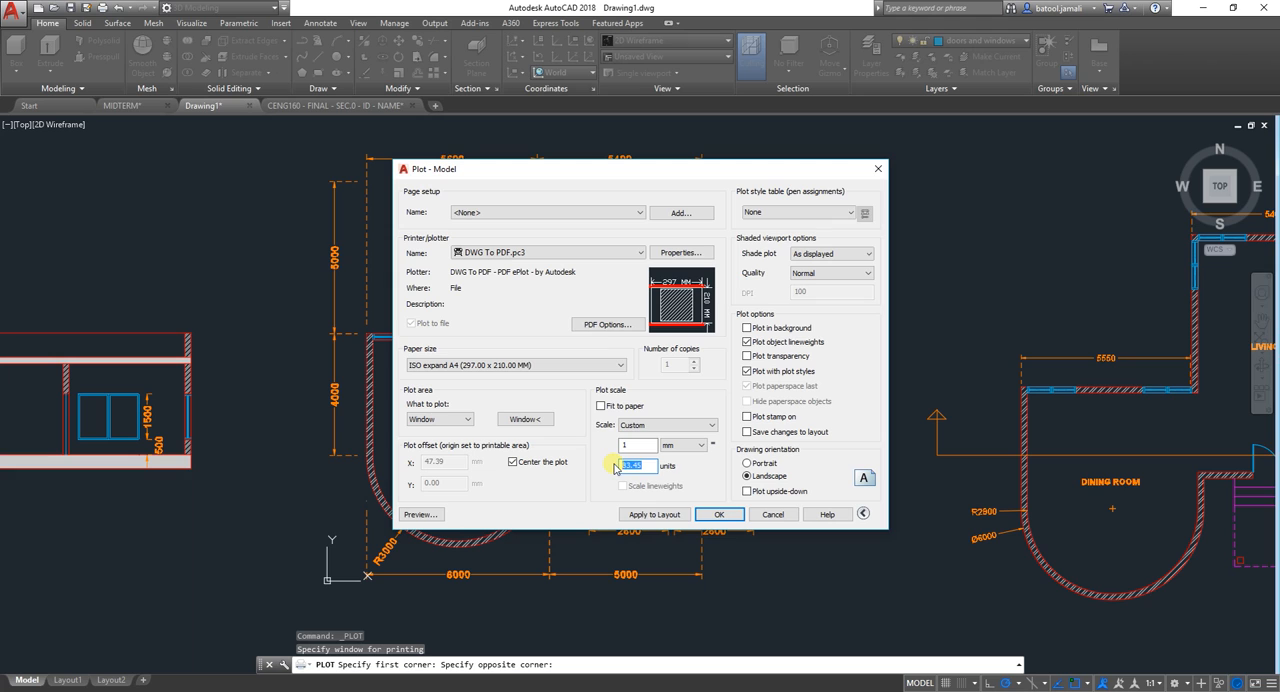
text(100)
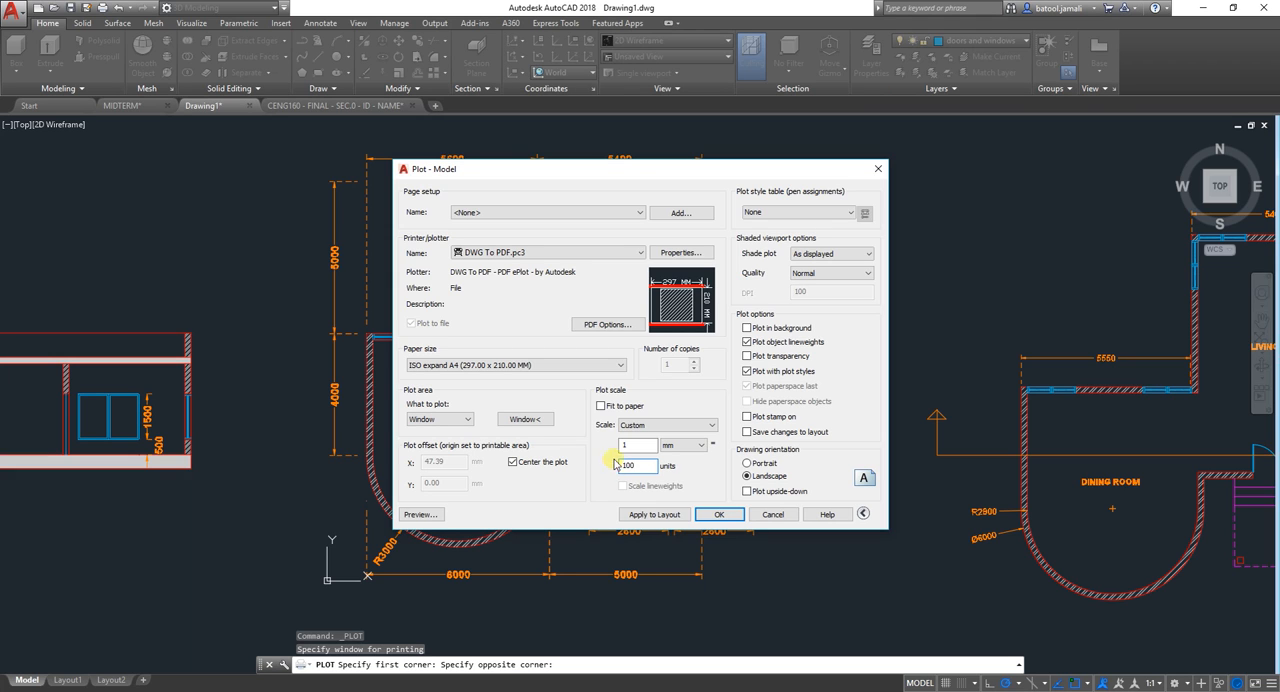
mouse_move(632, 464)
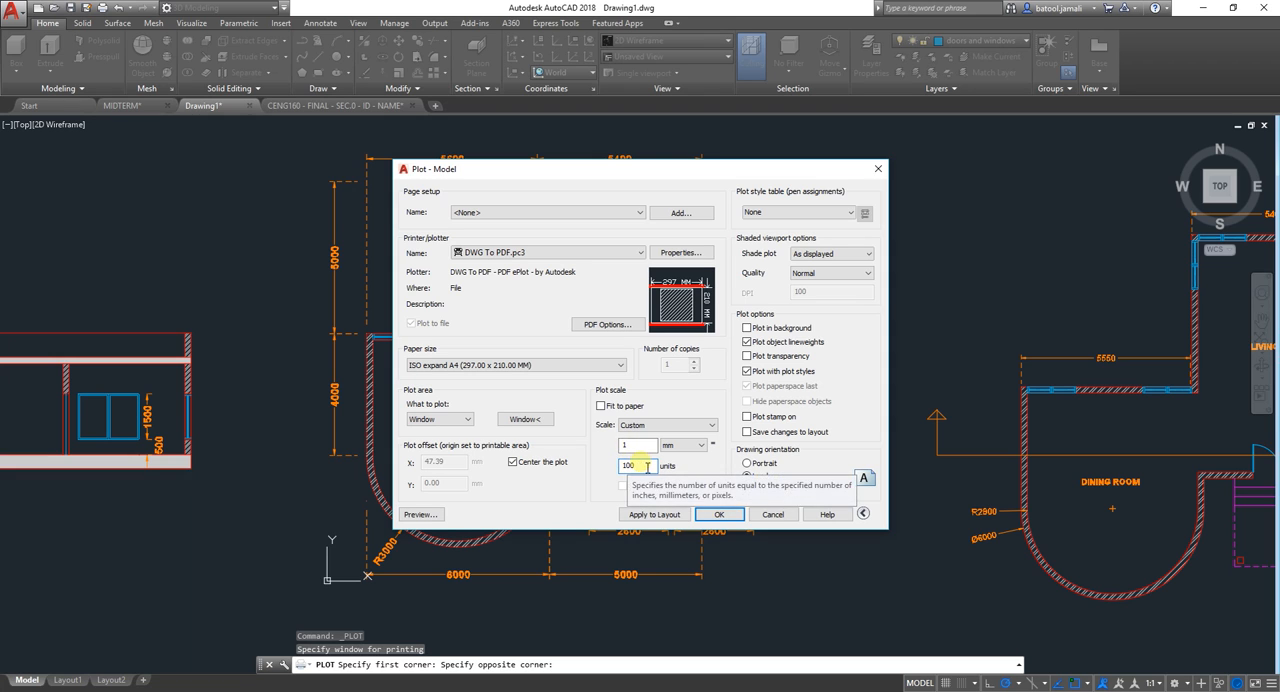
click(748, 476)
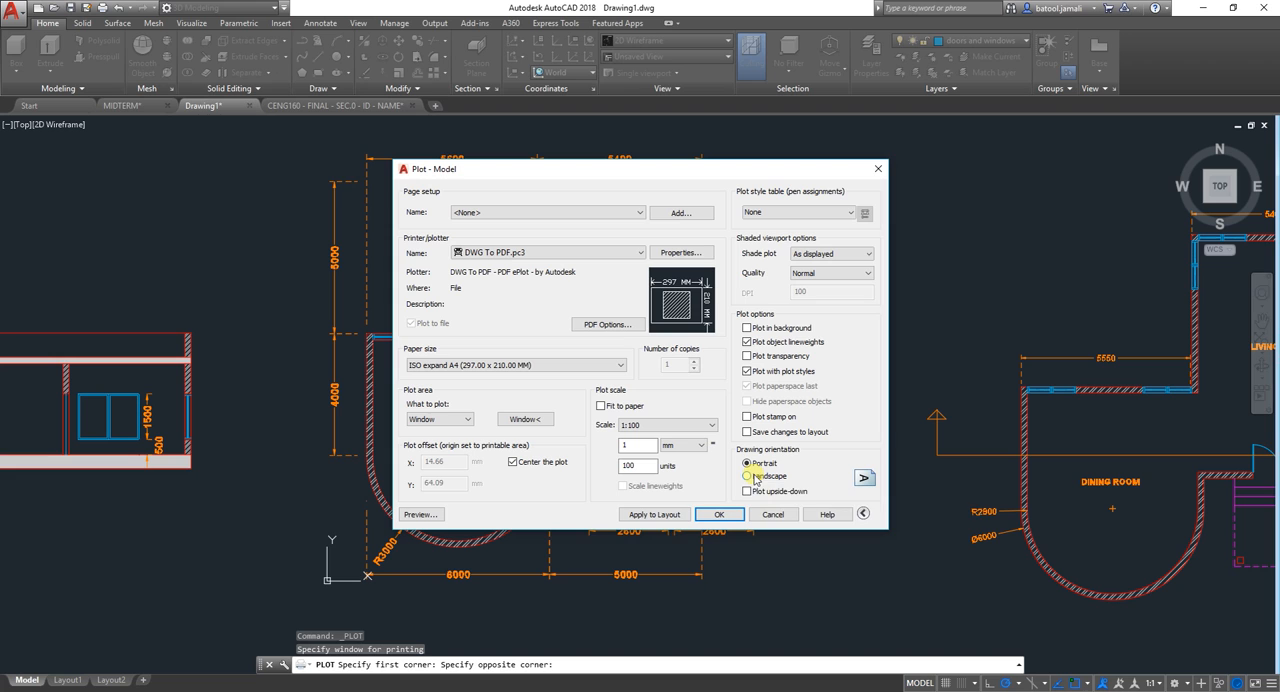
- Choose monochrome.ctb as the plot style table and request a preview
click(748, 476)
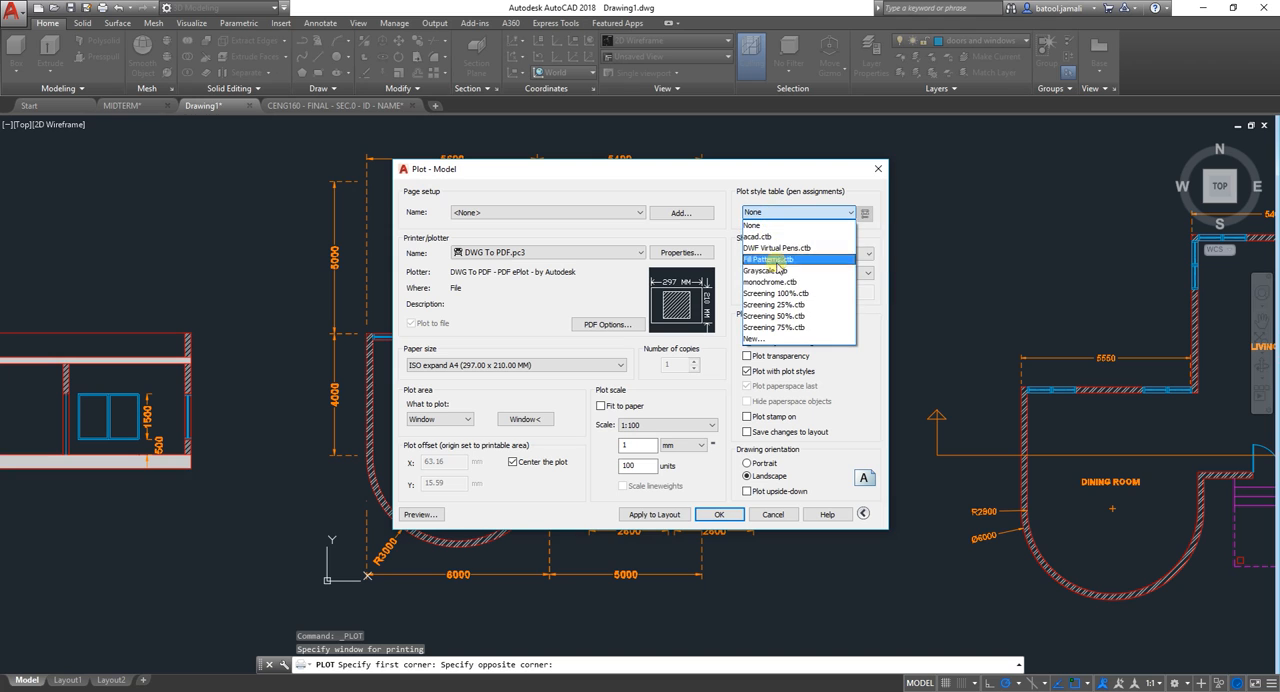
click(768, 282)
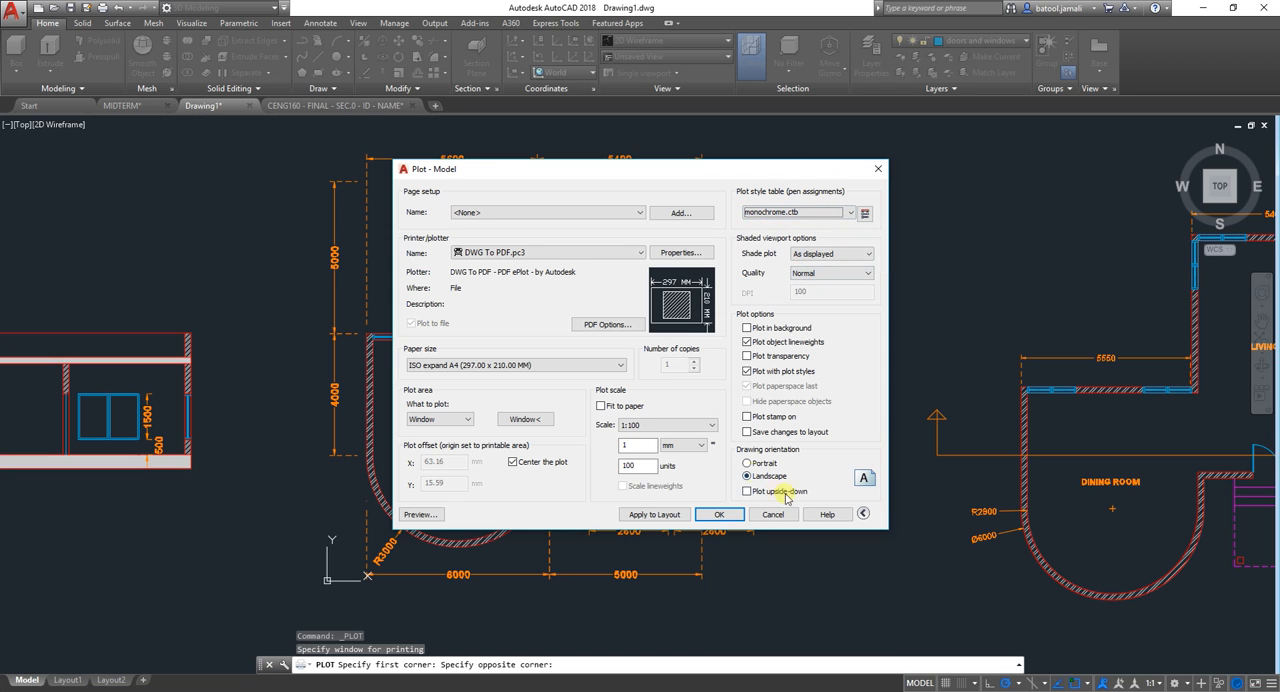
click(862, 512)
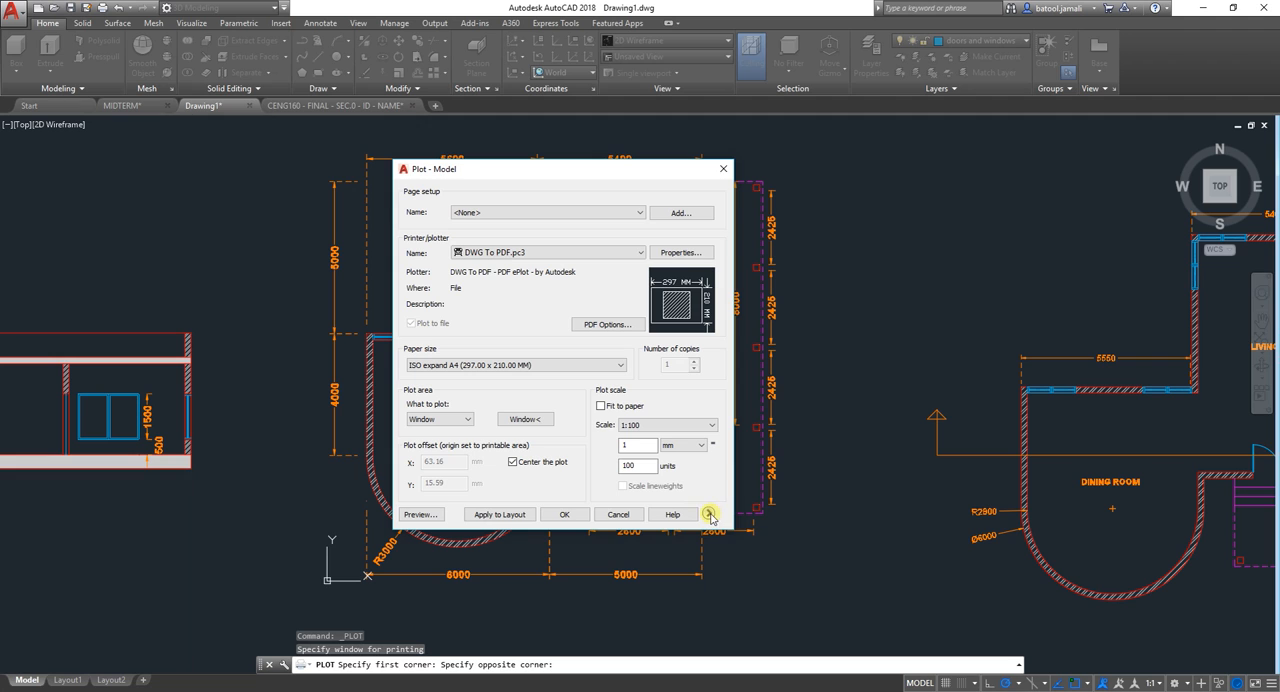
click(710, 514)
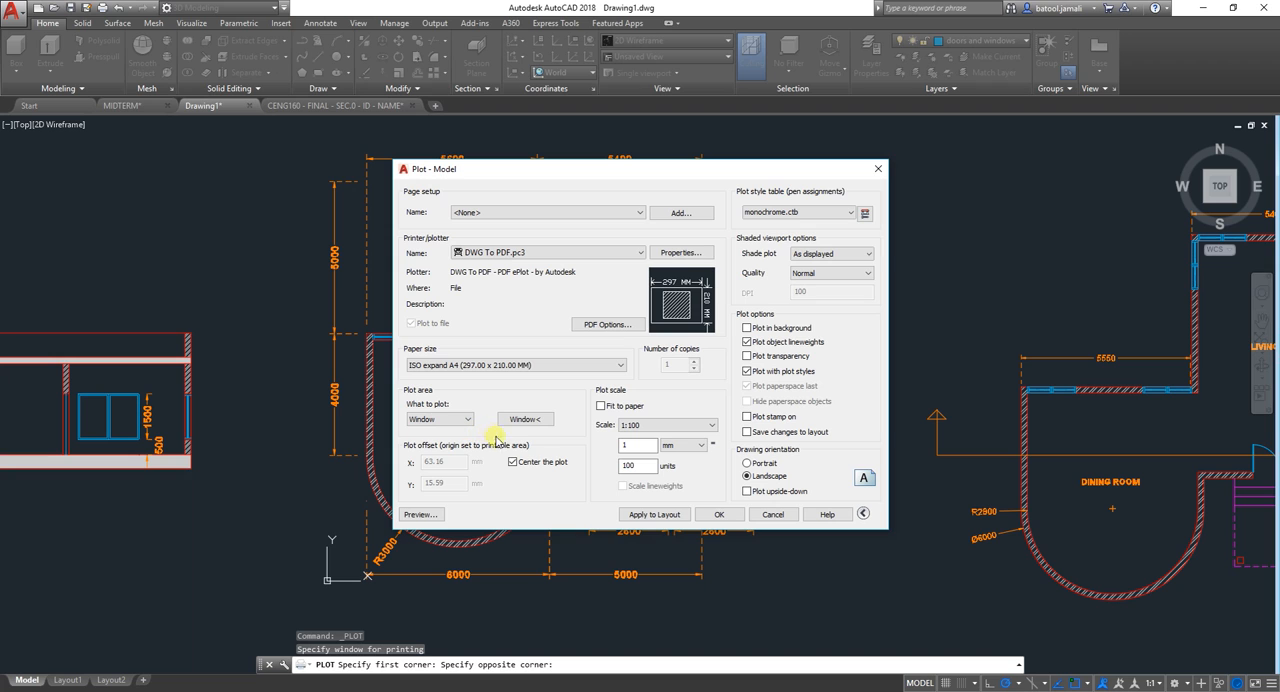
mouse_move(564, 448)
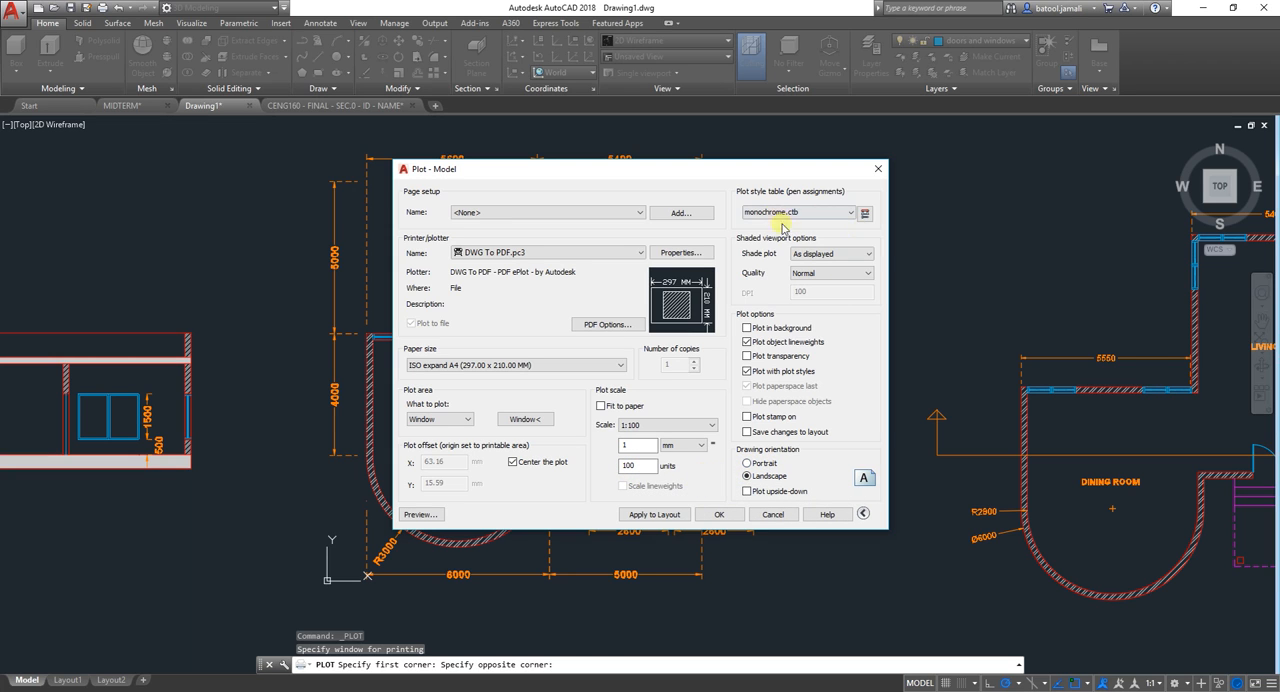
mouse_move(756, 452)
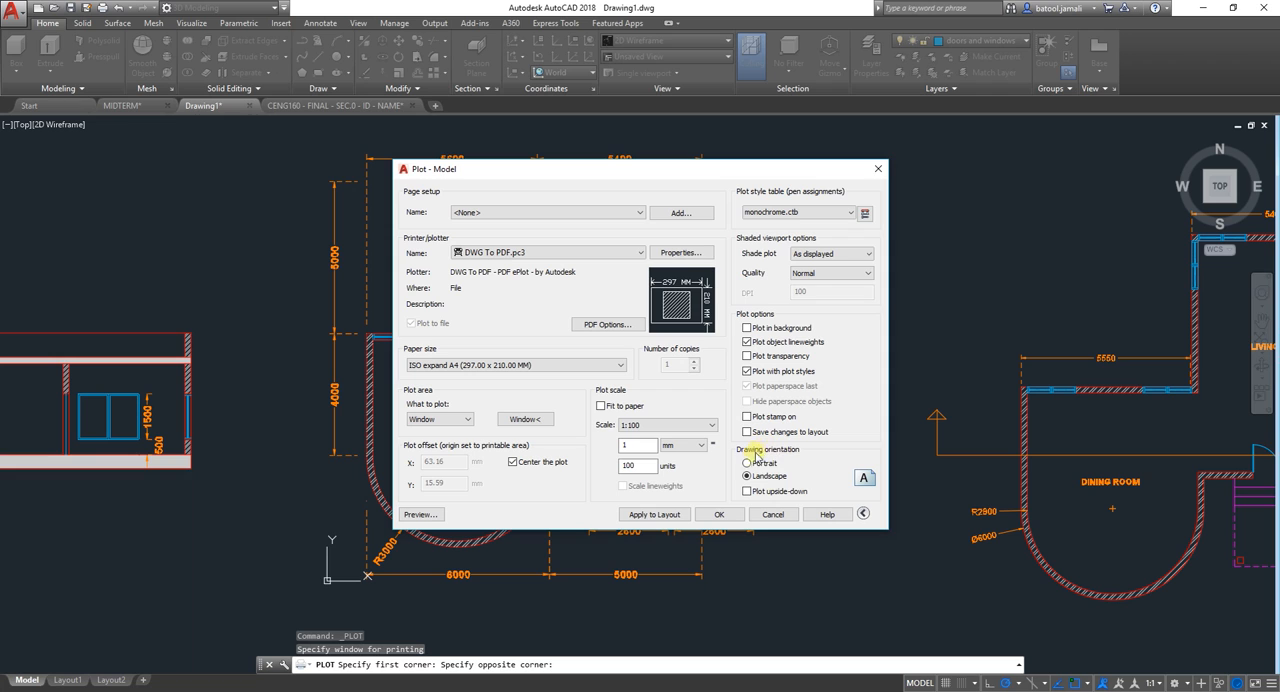
mouse_move(750, 462)
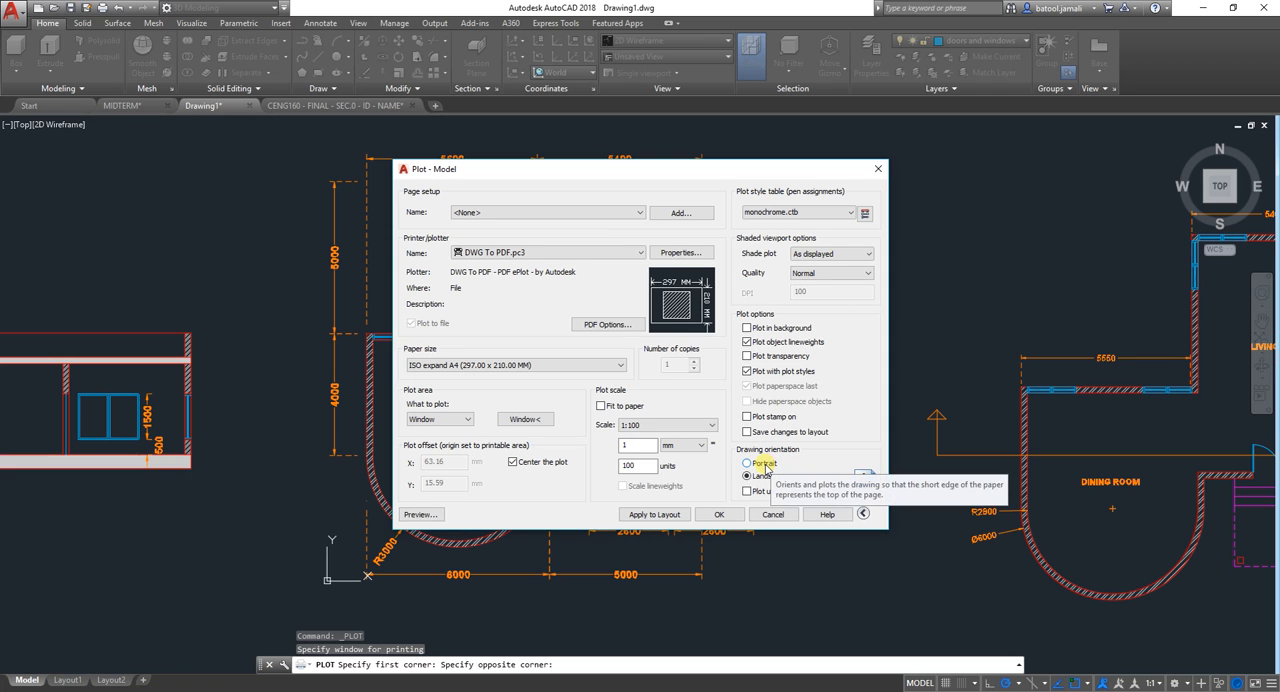
click(748, 476)
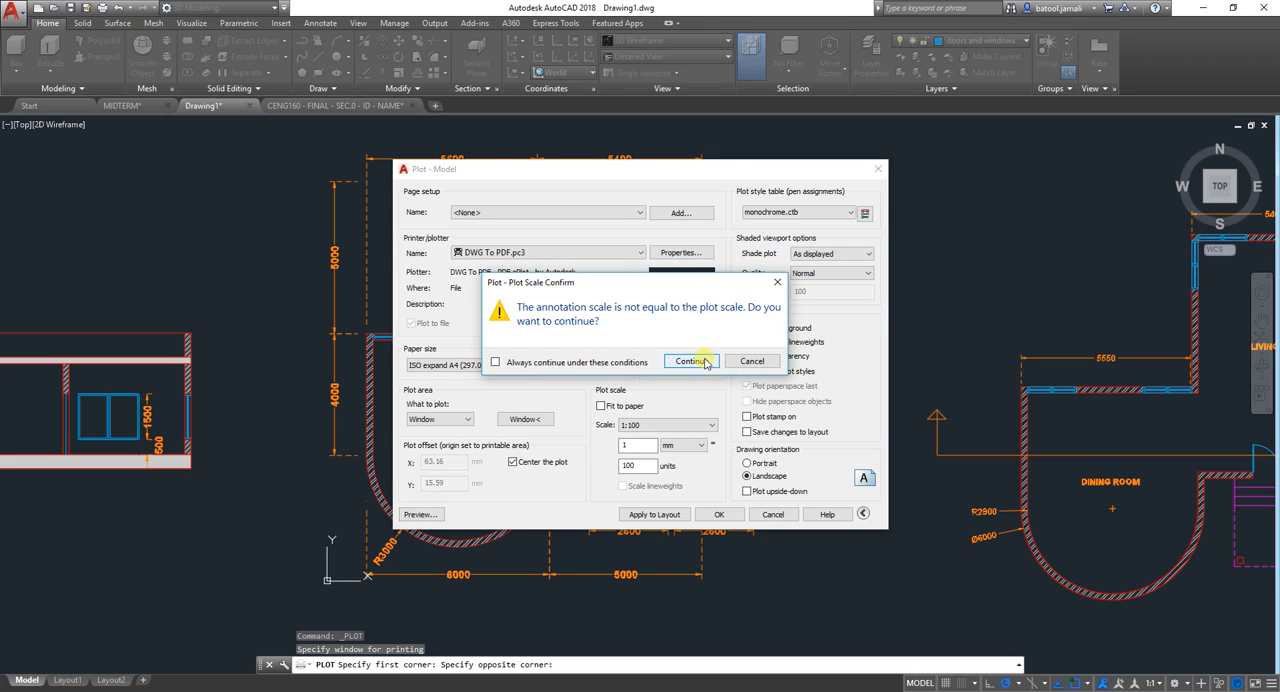
- Continue past the annotation scale warning into the black-and-white plot preview
click(690, 360)
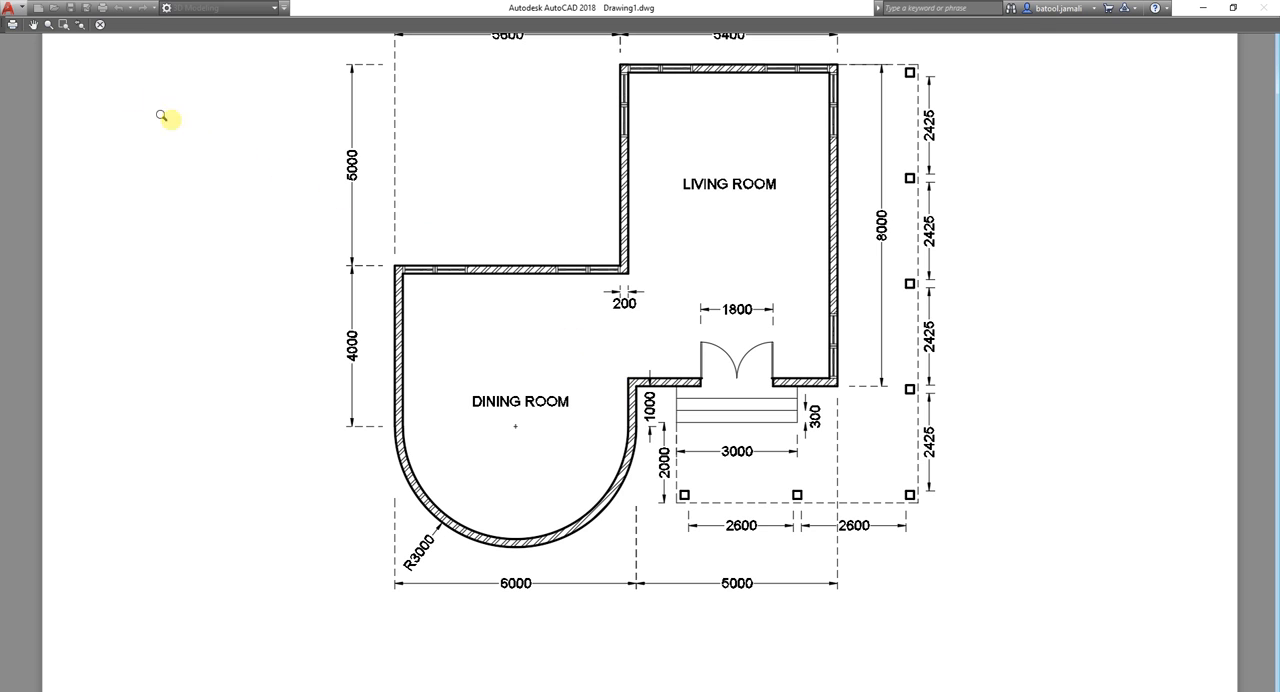
mouse_move(12, 24)
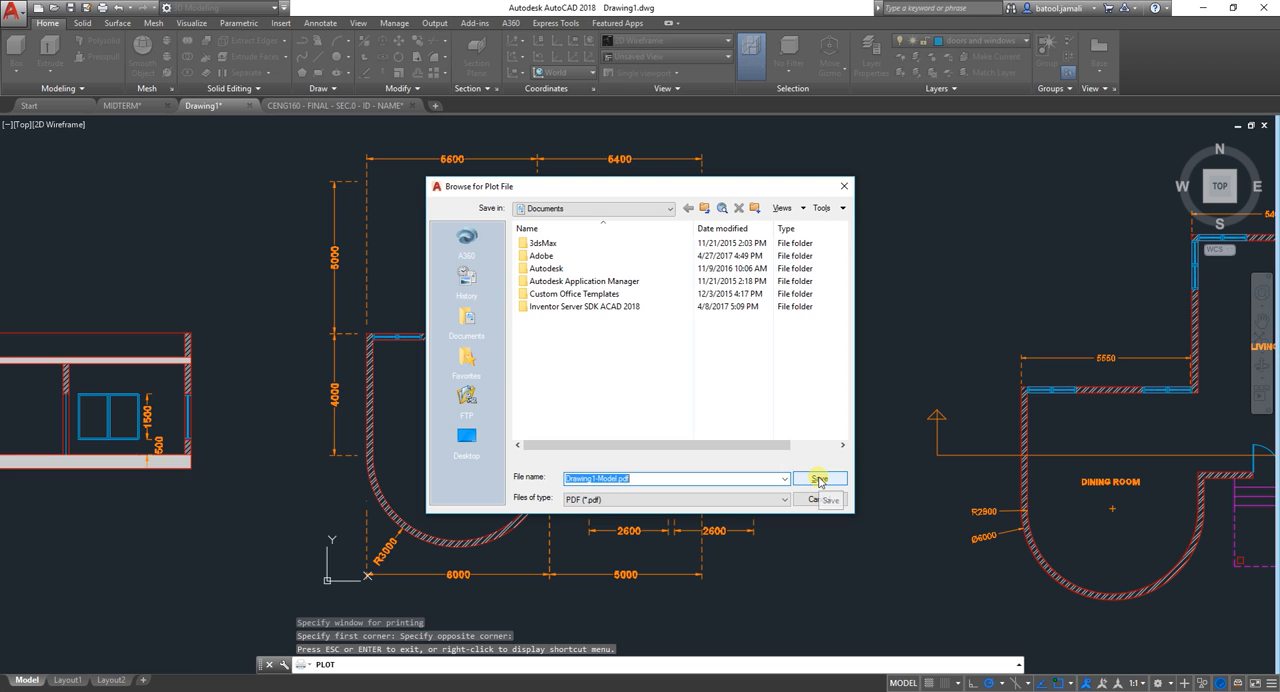
- Save the plot as Drawing1-Model.pdf in Documents, opening it in Acrobat
click(818, 478)
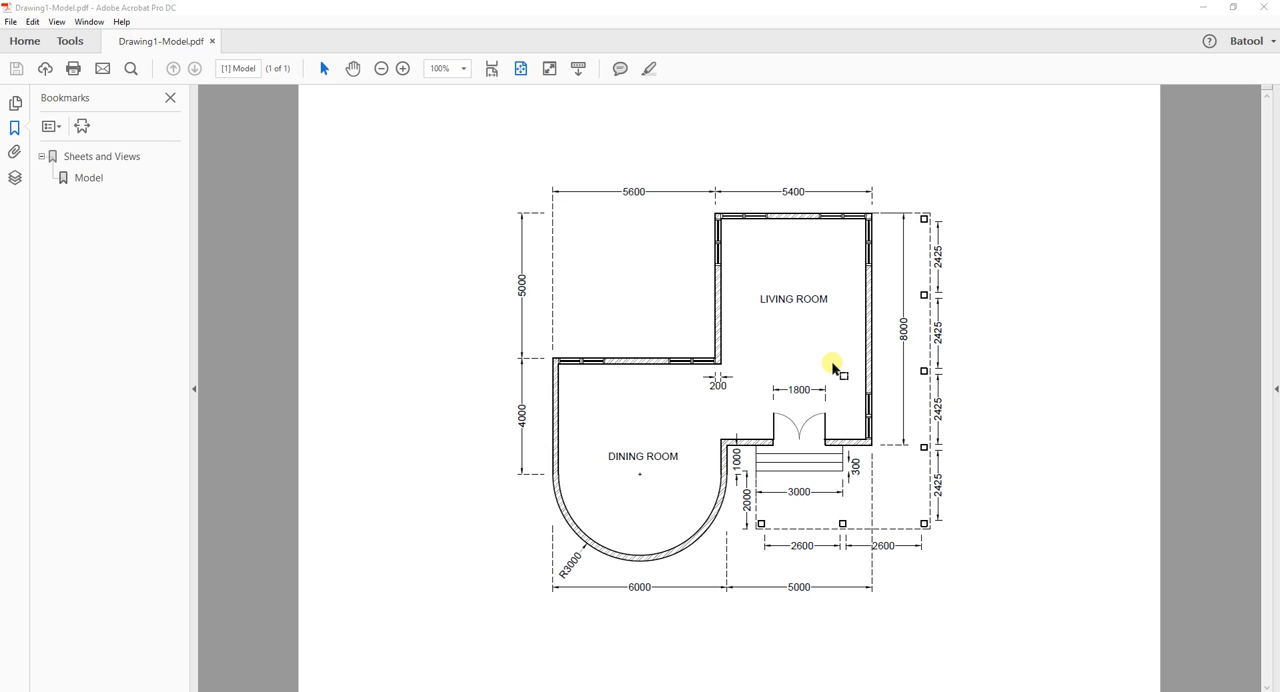
mouse_move(884, 378)
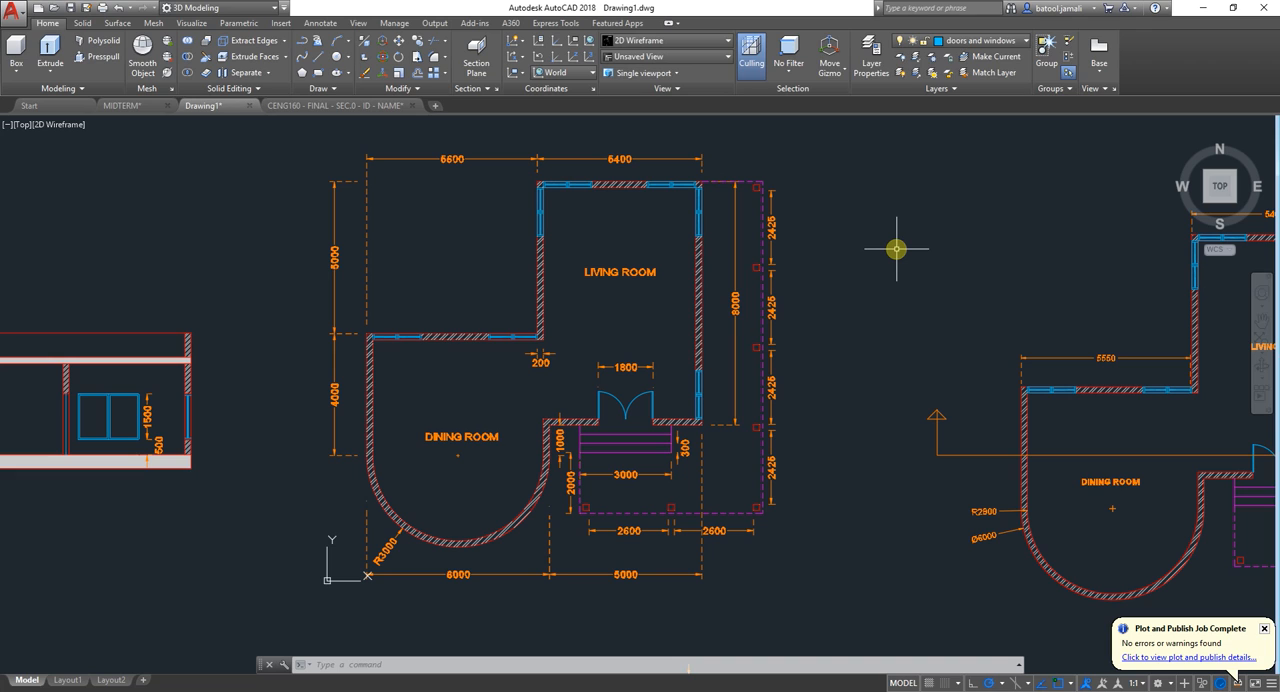
mouse_move(864, 274)
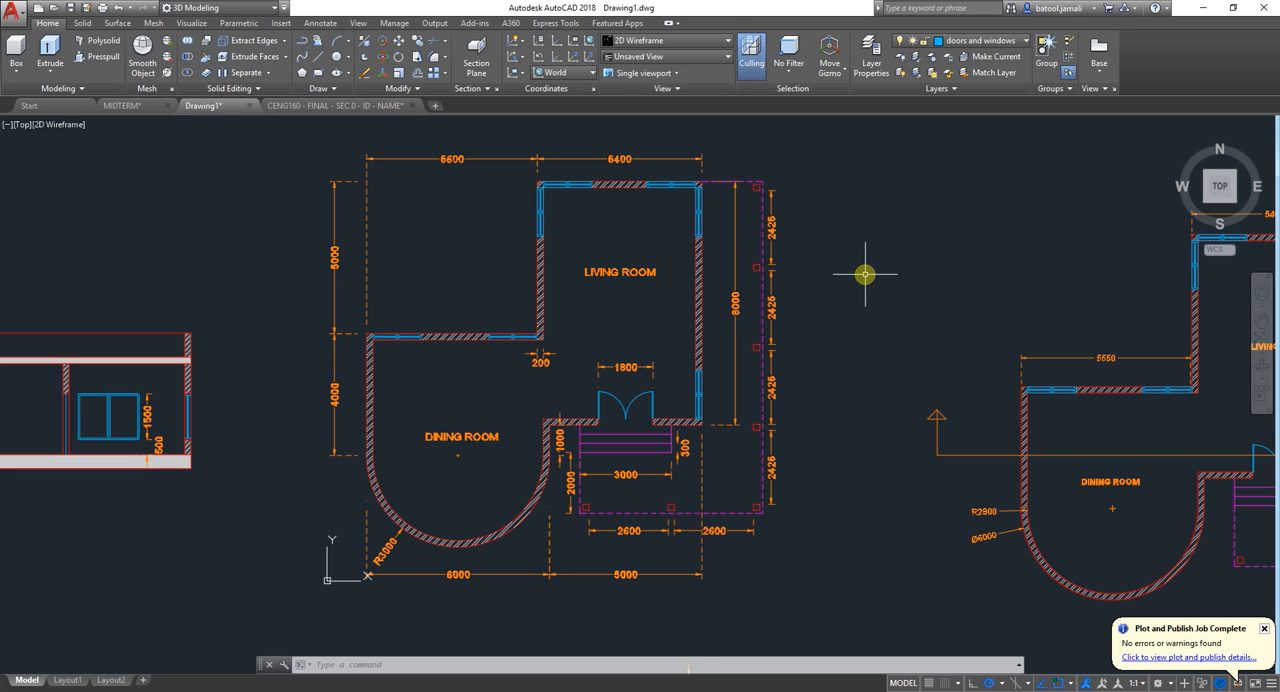